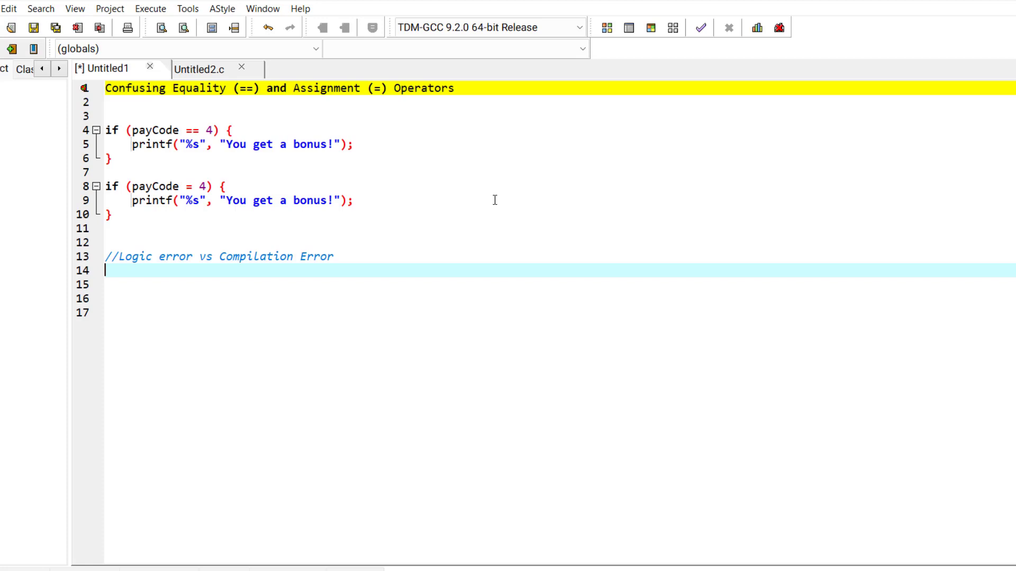
Highlight the equality condition payCode == 4 and its if block on line 4
left_click(354, 200)
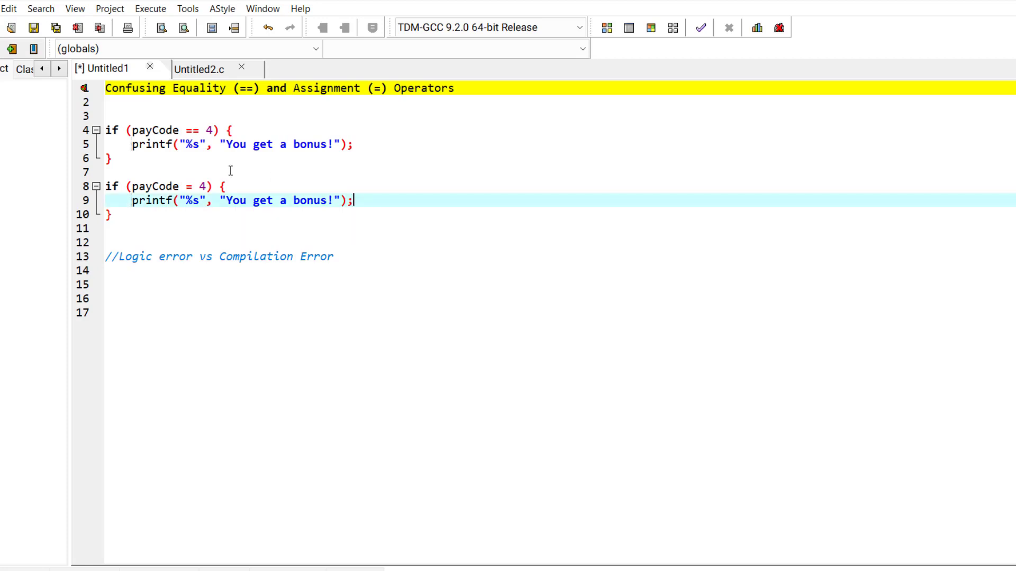
mouse_move(286, 175)
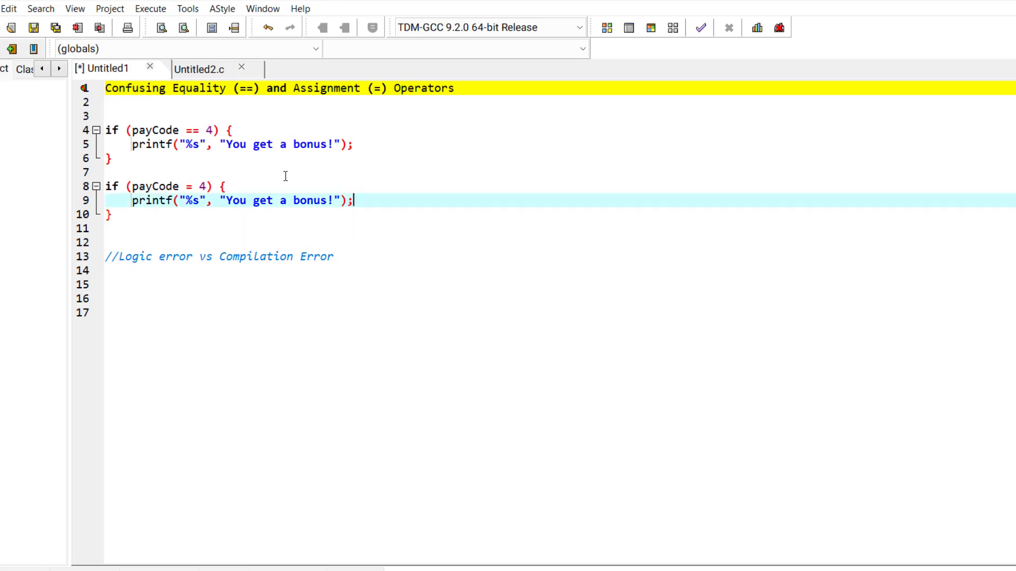
left_click(134, 131)
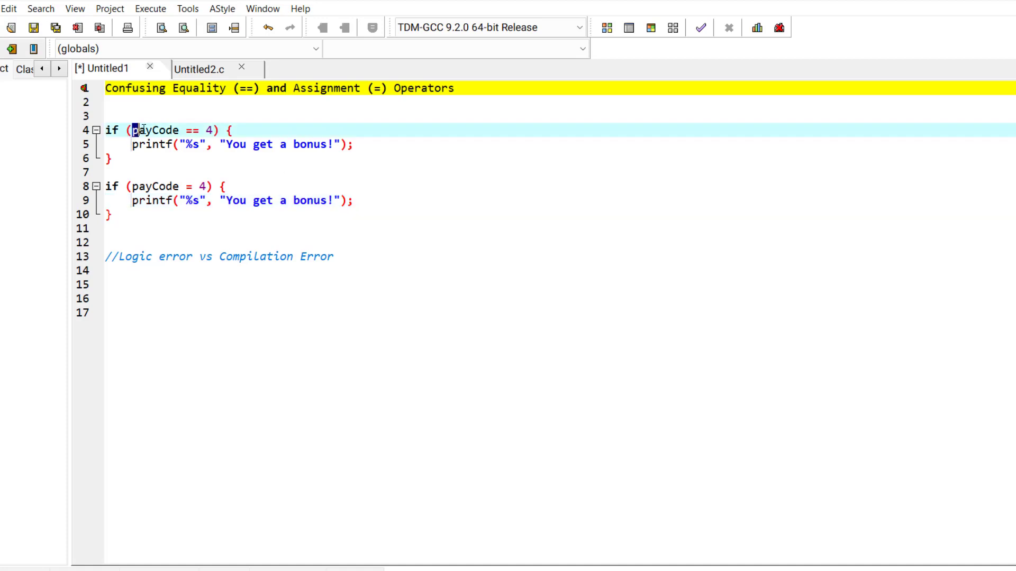
left_click_drag(132, 131, 213, 131)
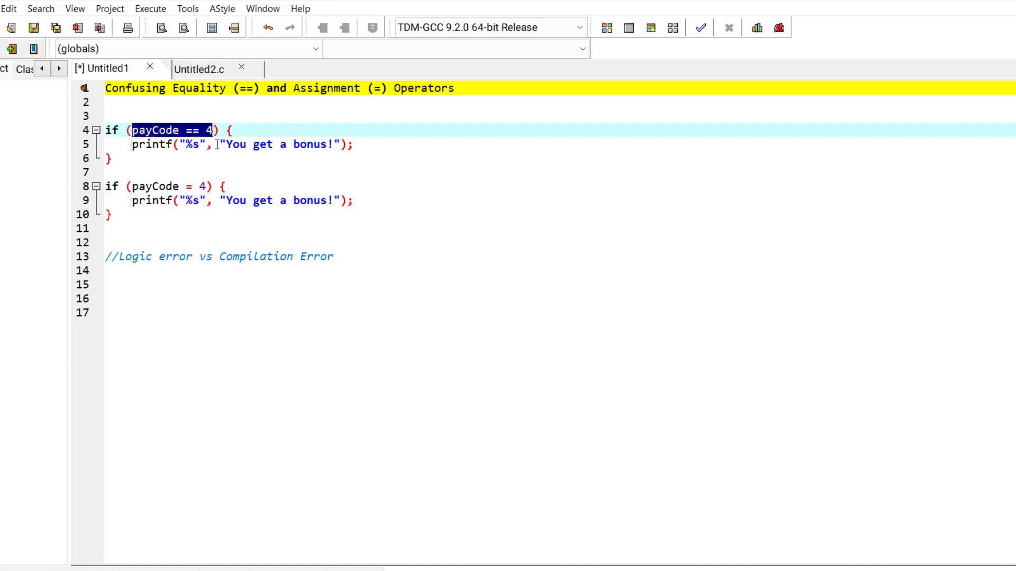
left_click(206, 130)
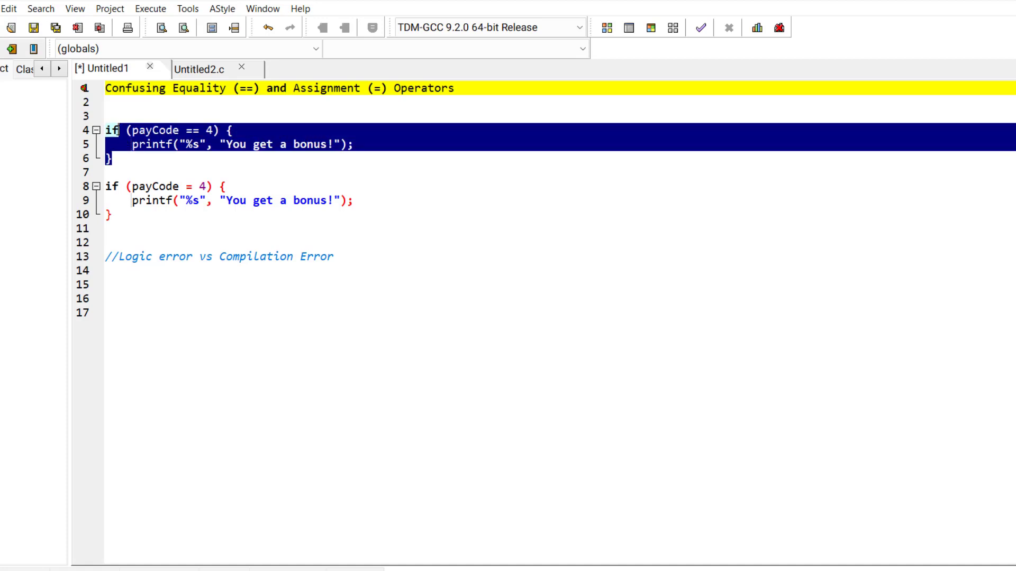
double_click(153, 130)
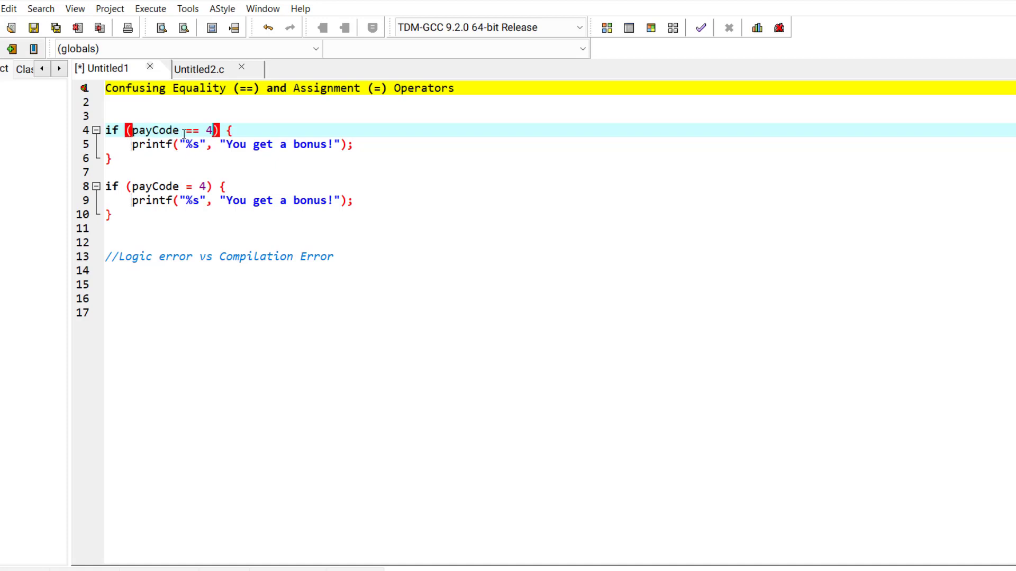
double_click(191, 130)
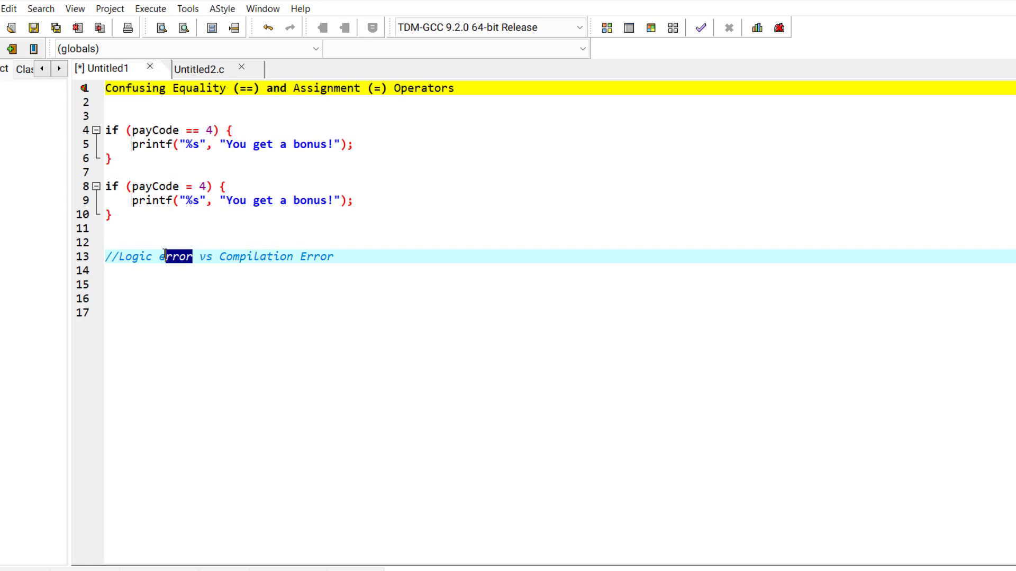
Comment the assignment condition payCode = 4 with //true and bring up Untitled2.c
double_click(255, 256)
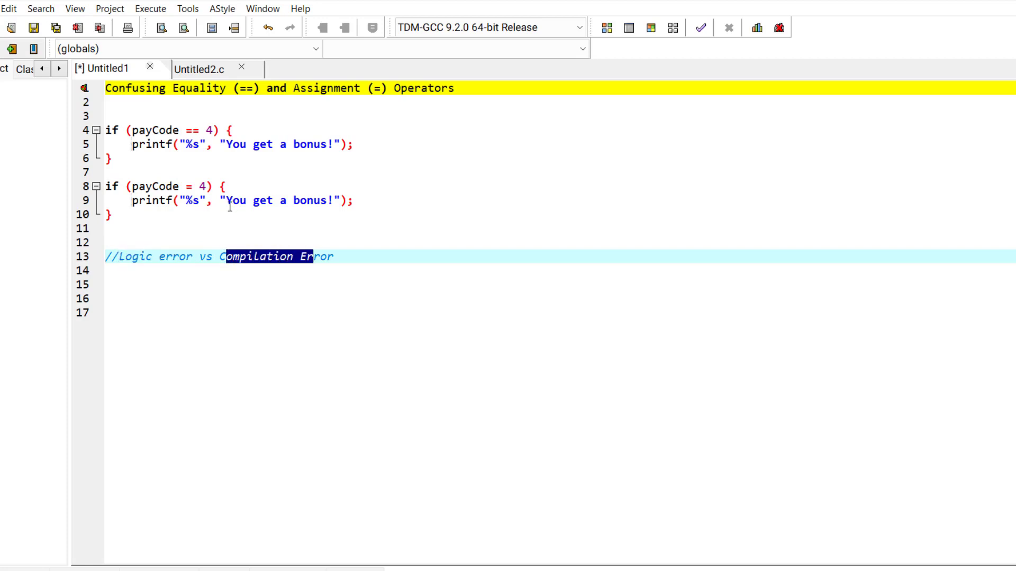
left_click(207, 214)
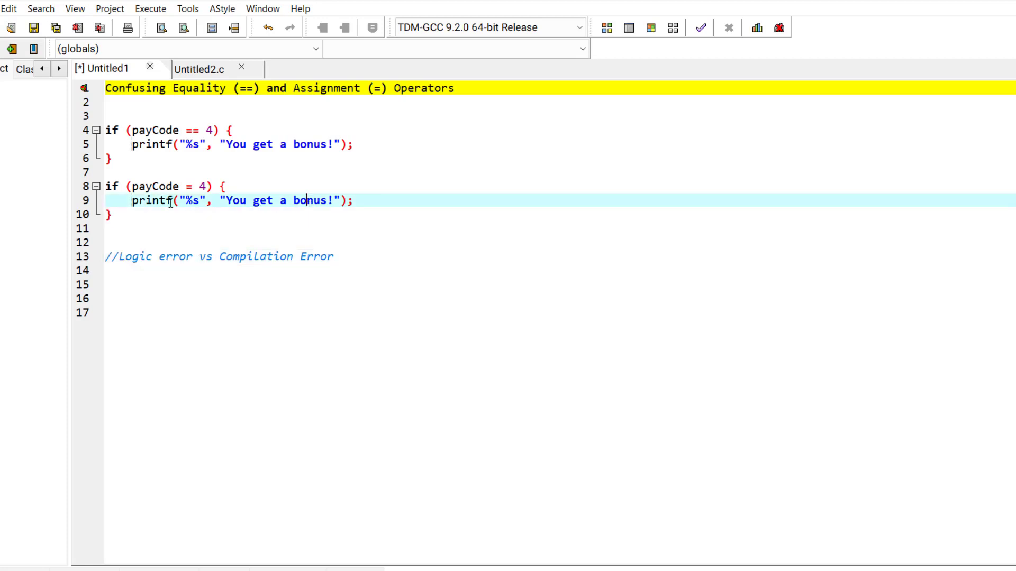
double_click(155, 186)
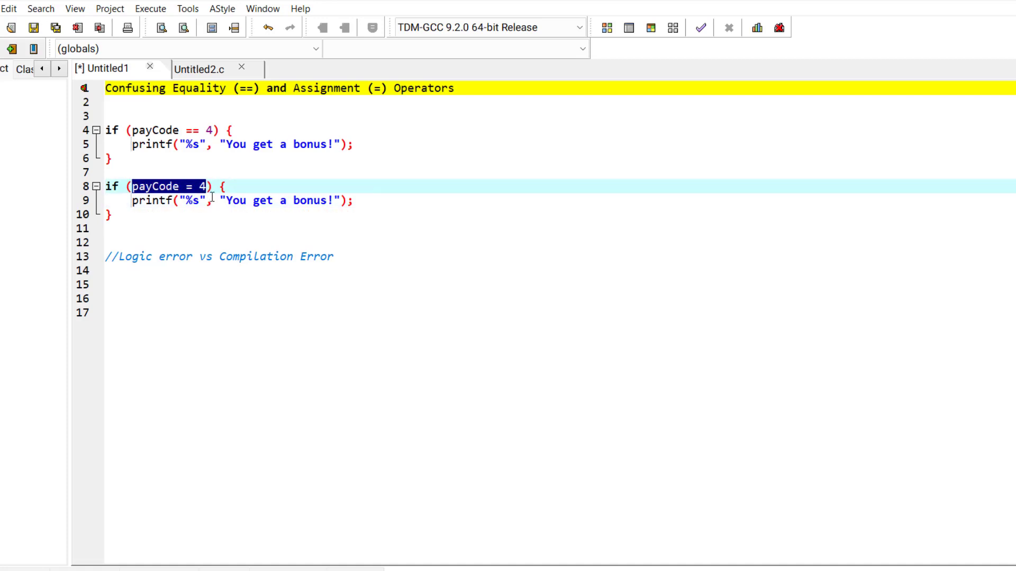
type("//true")
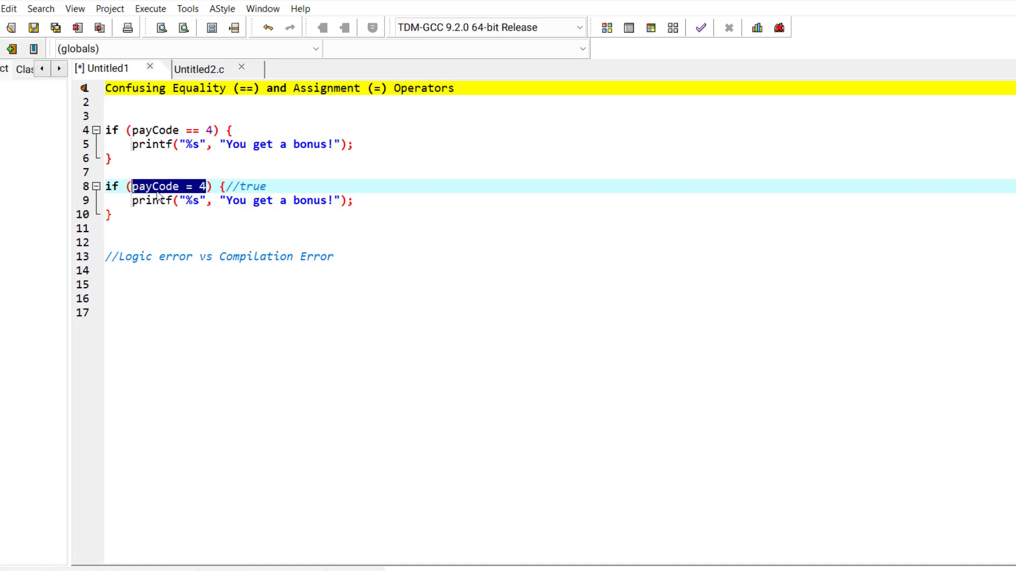
left_click(199, 69)
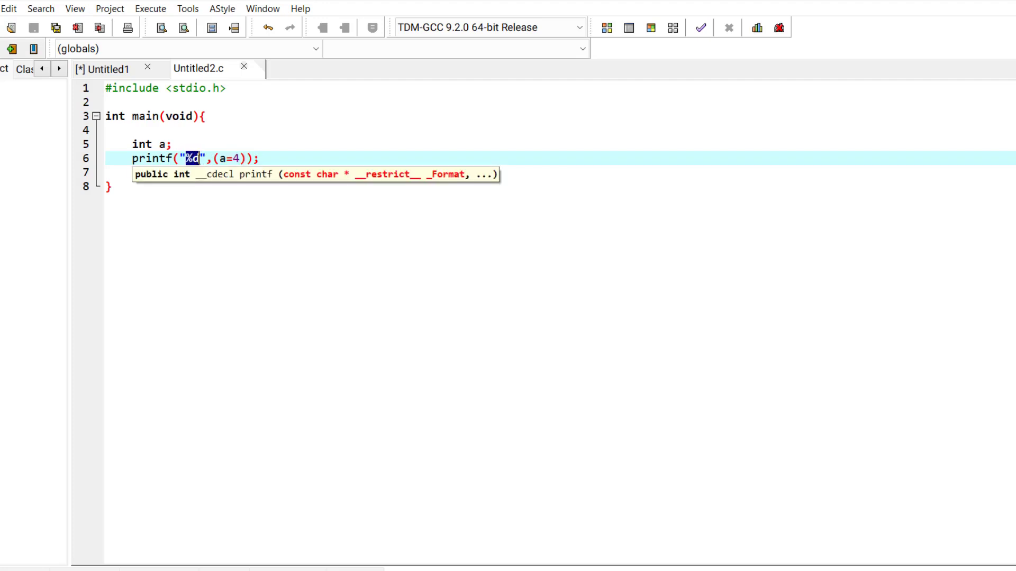
Compile Untitled2.c from the Execute menu, yielding 0 errors and 0 warnings
left_click(150, 9)
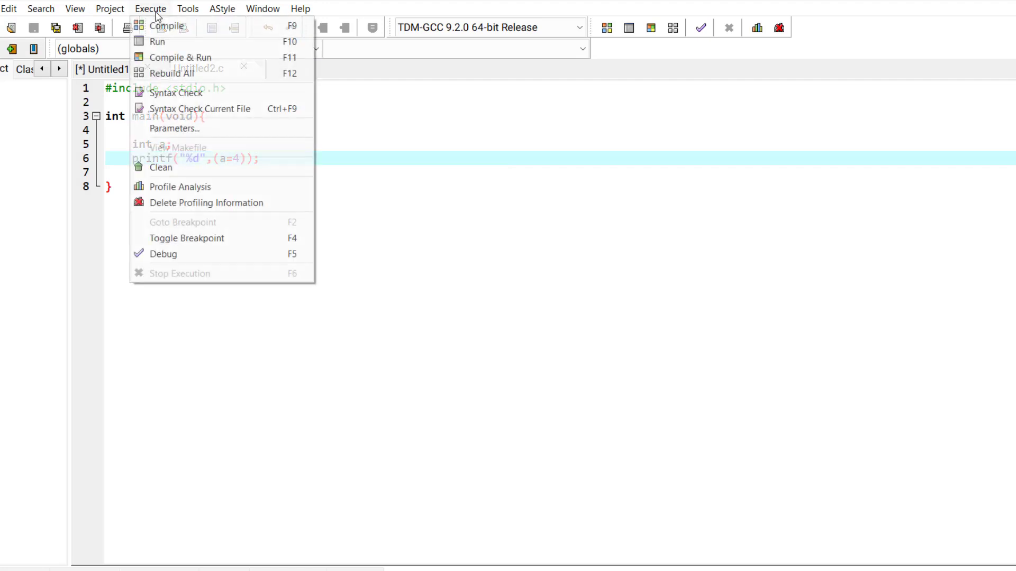
left_click(166, 25)
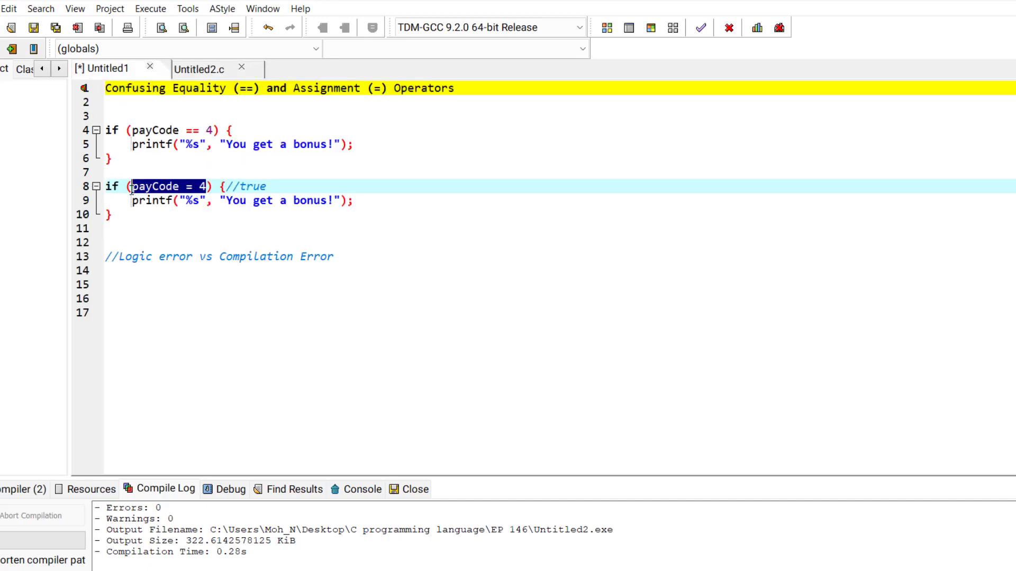
left_click(180, 187)
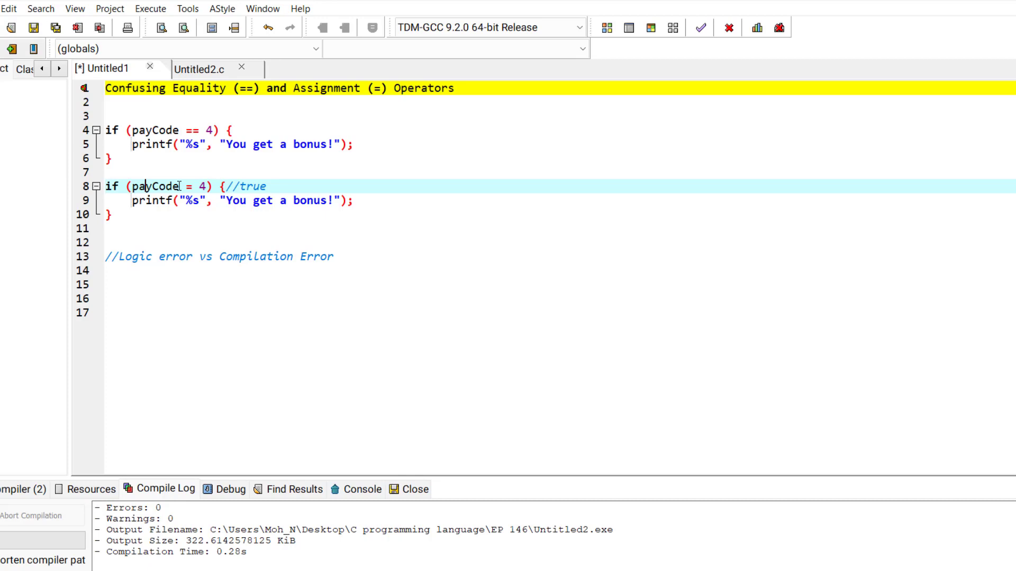
left_click(281, 228)
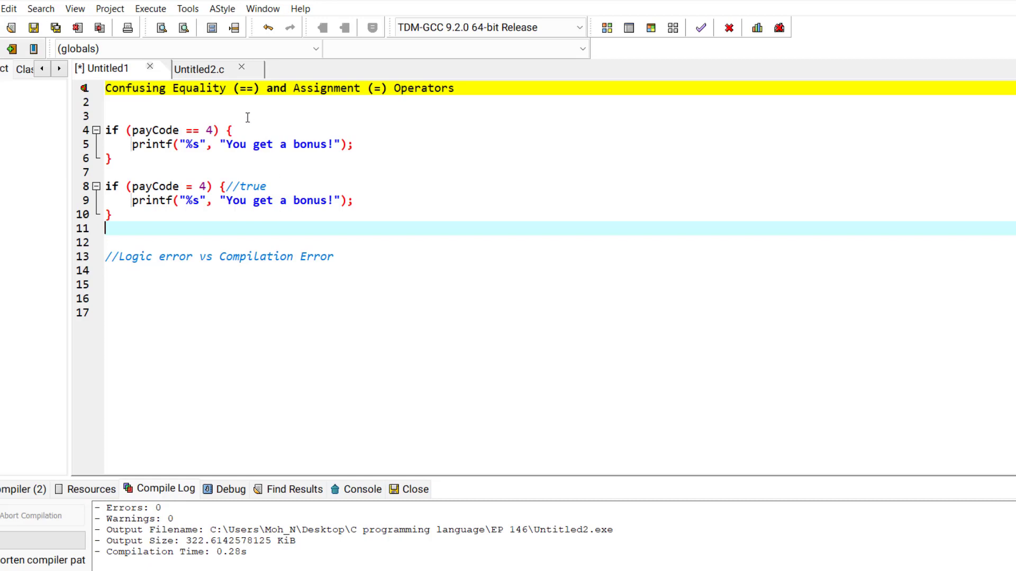
left_click(238, 87)
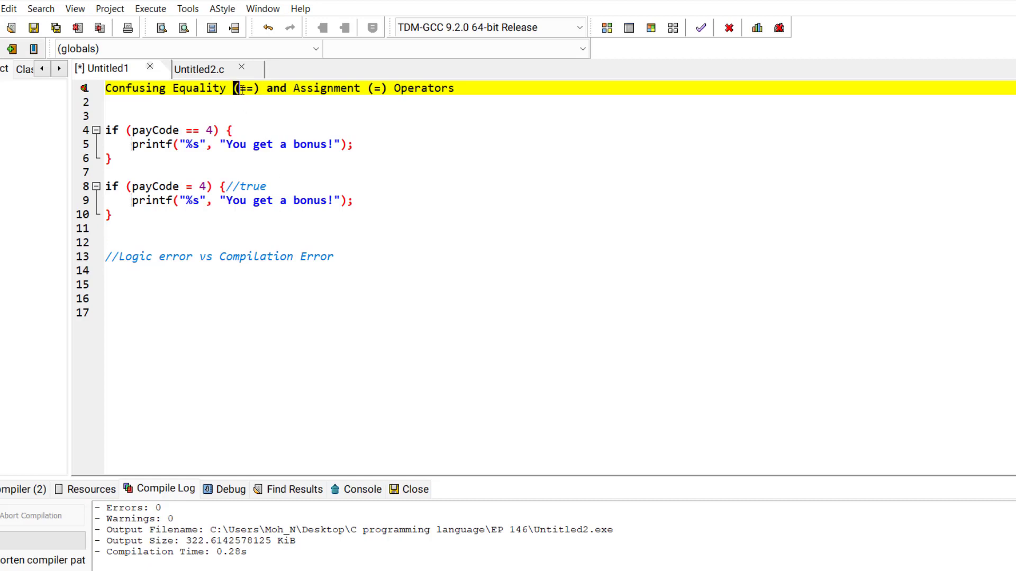